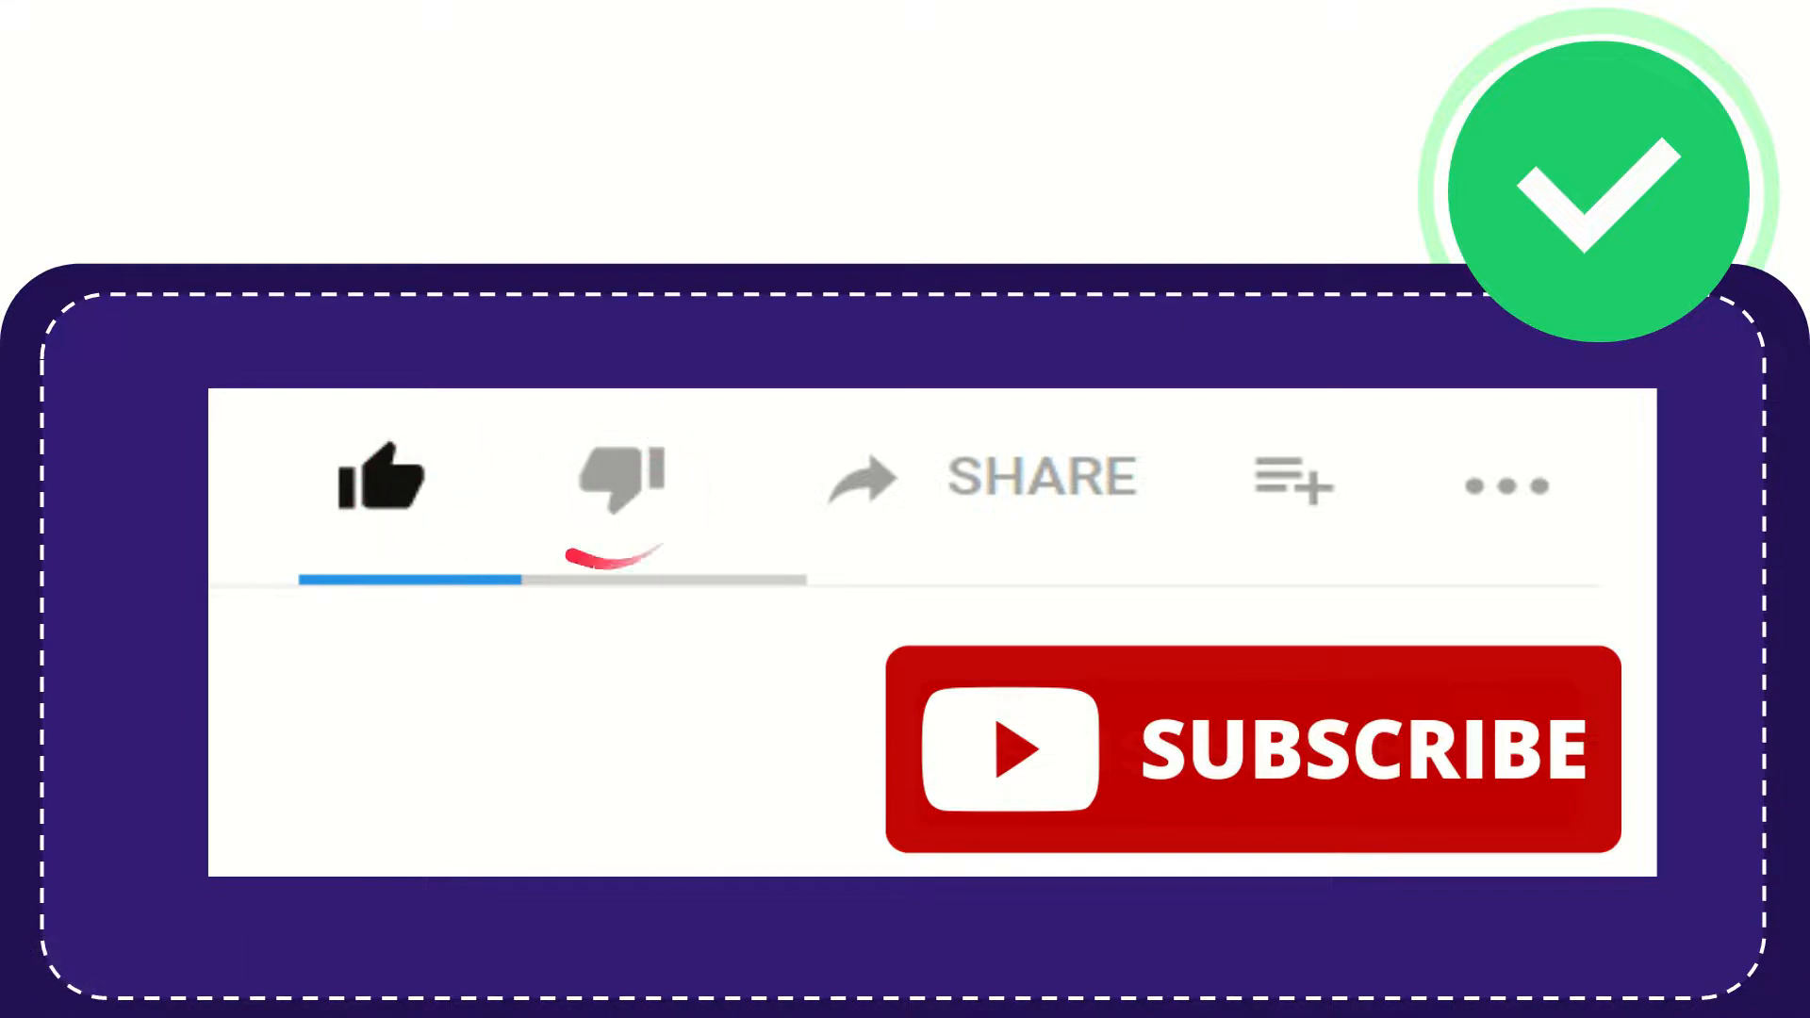
pyautogui.click(620, 477)
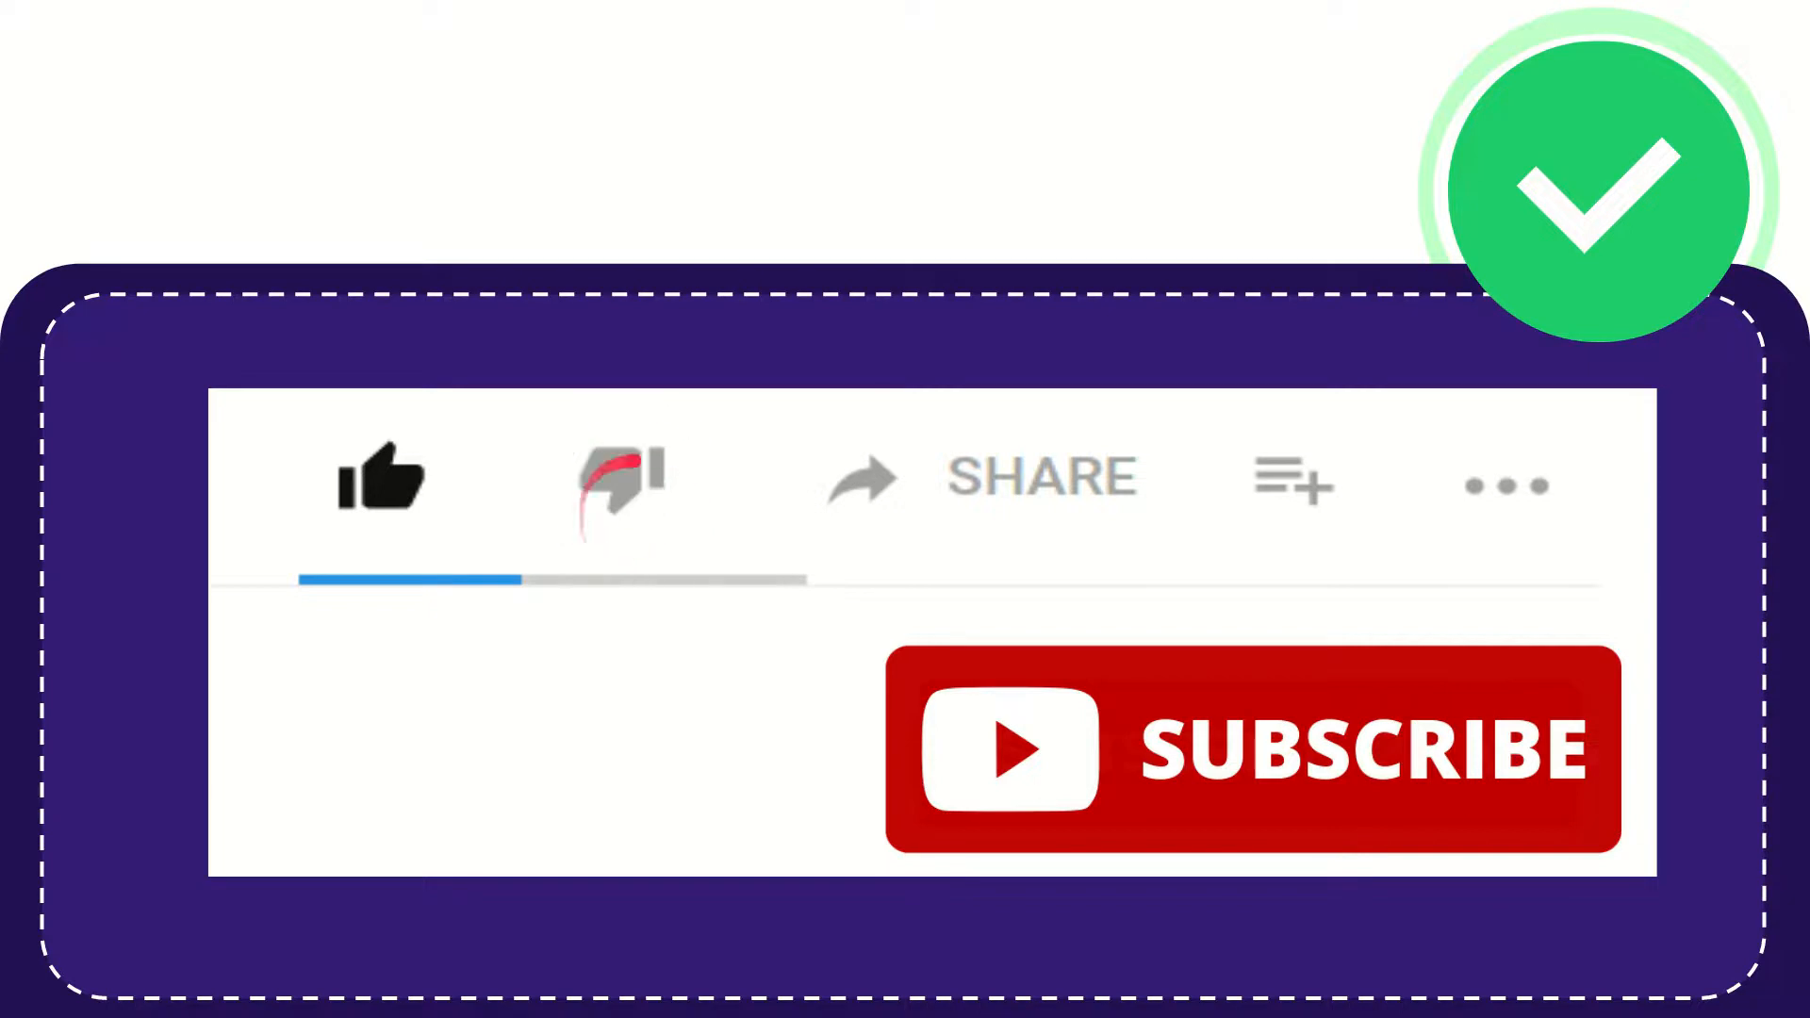
pyautogui.click(618, 479)
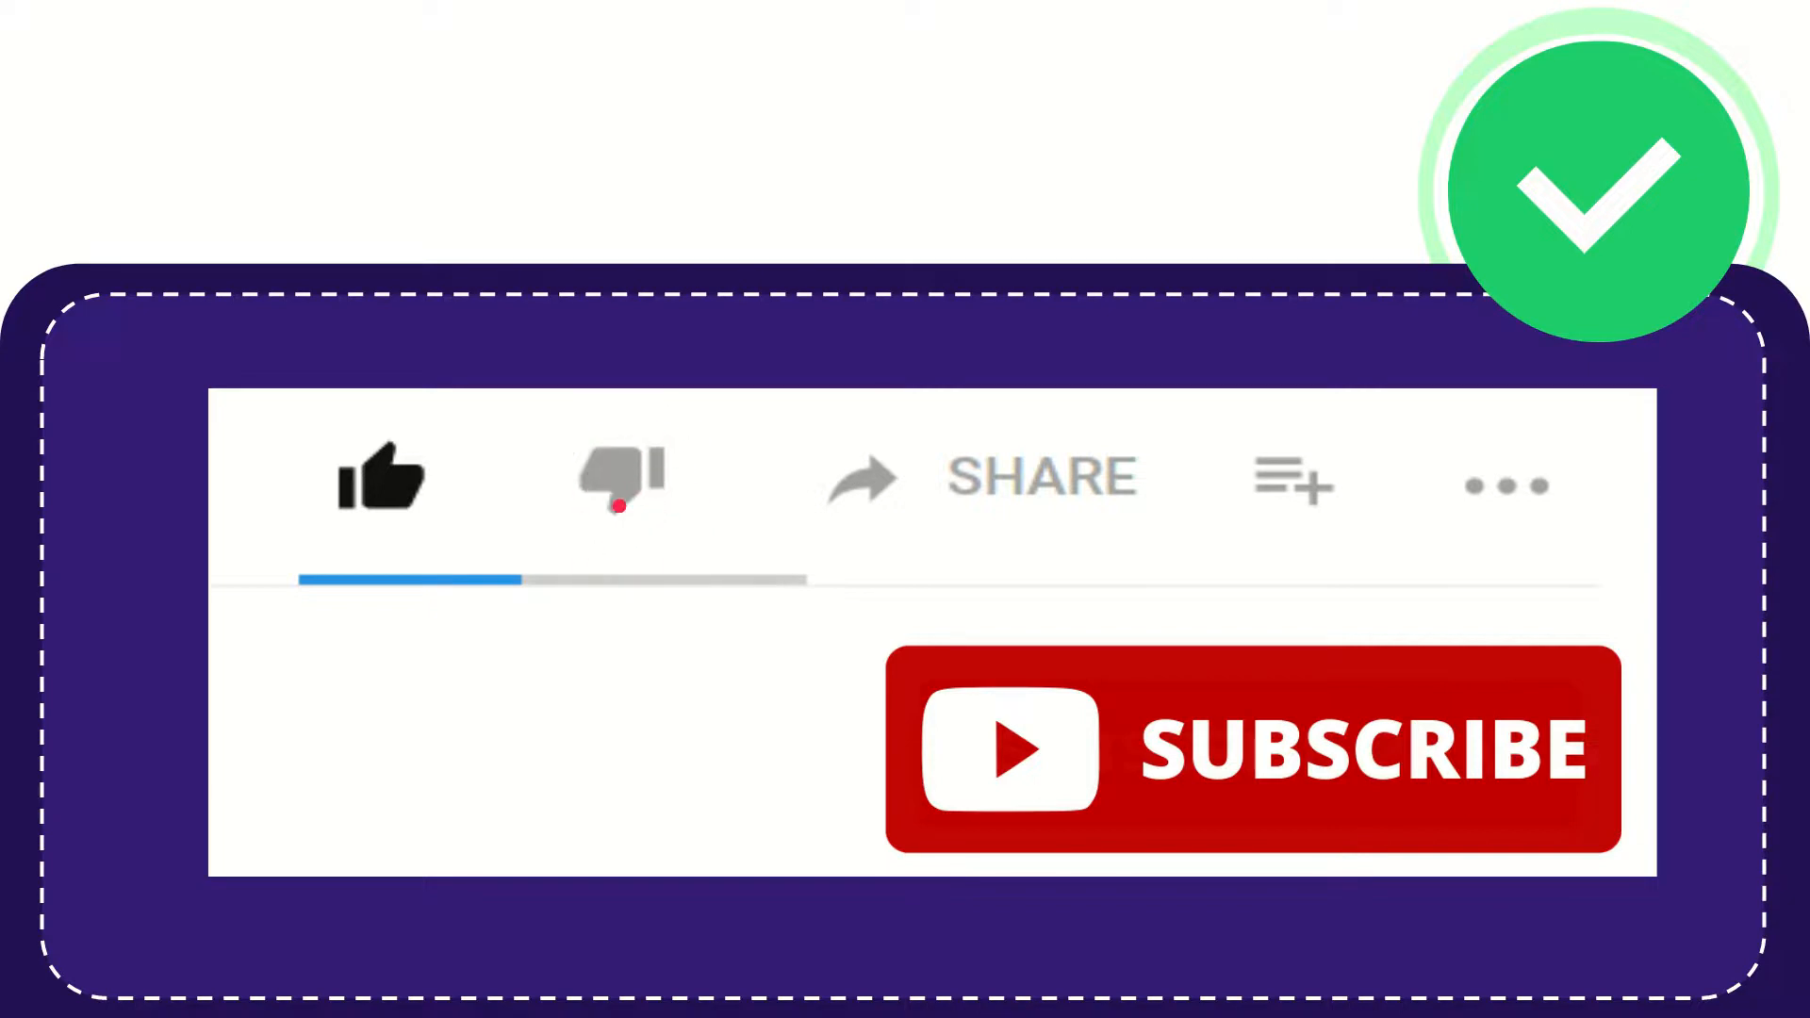